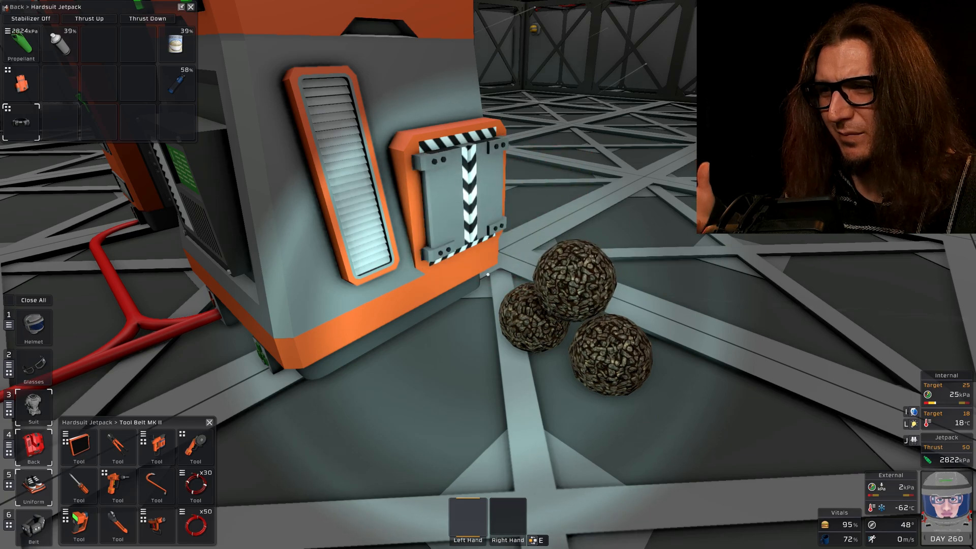
mouse_move(529, 237)
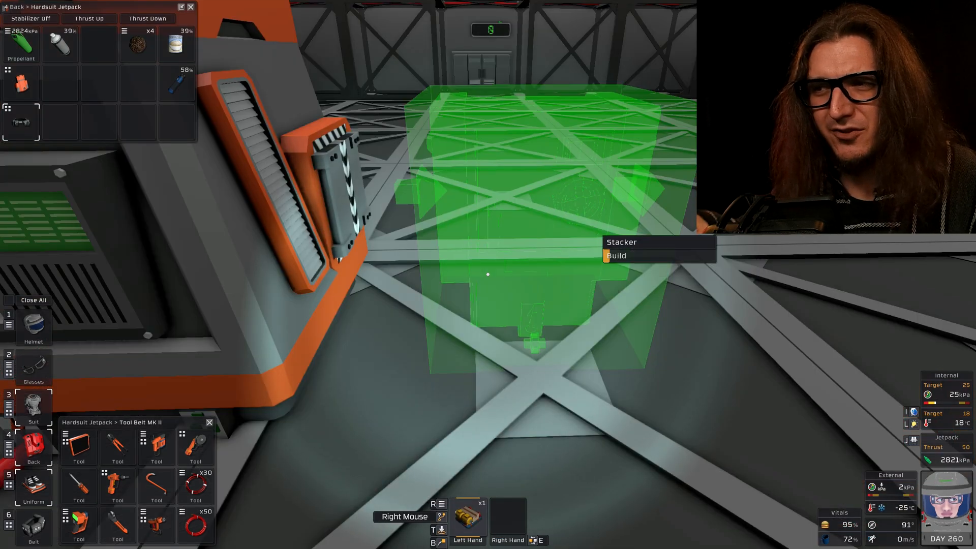
- Place the stacker in front of the silo
click(616, 255)
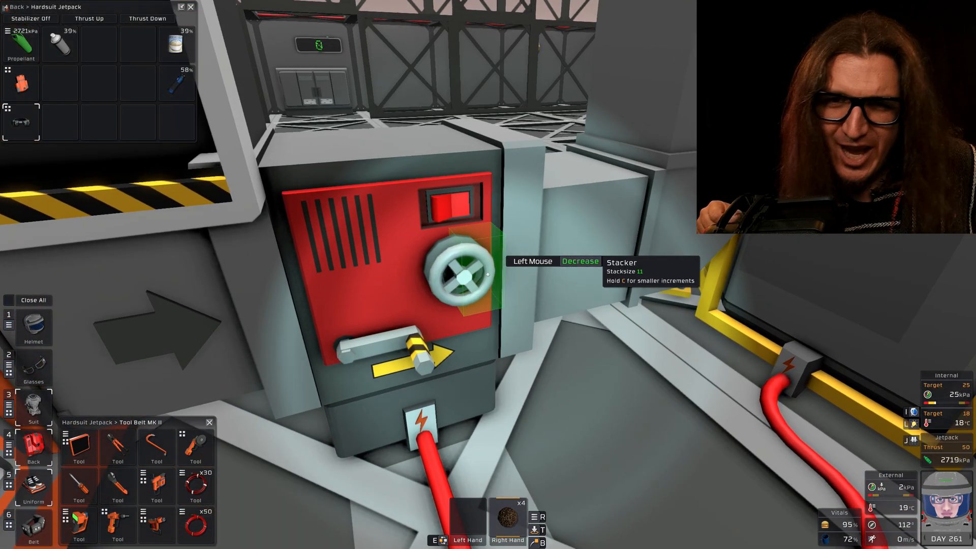
- Lower the stacker's stack size with its dial
click(459, 273)
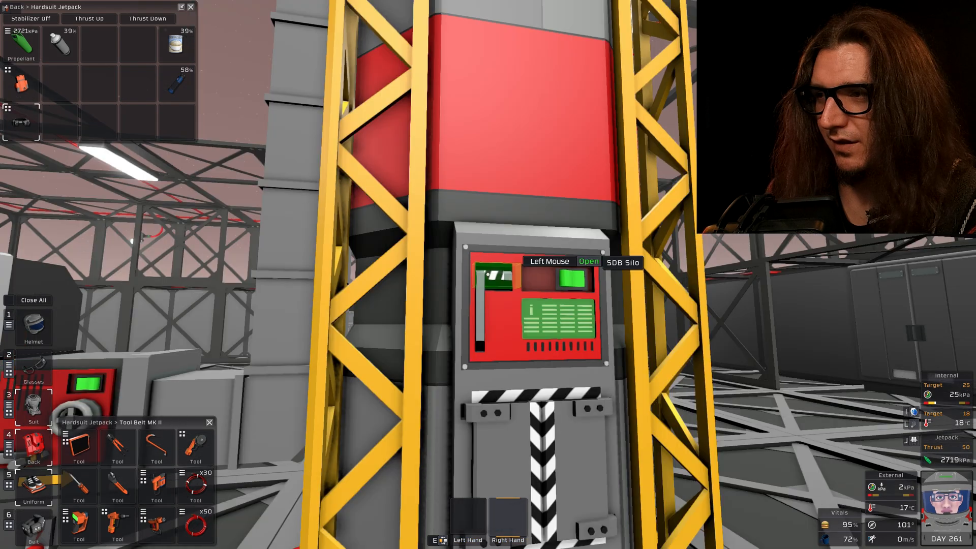
- Open the silo so the stacker can feed fertilizer into it
click(556, 280)
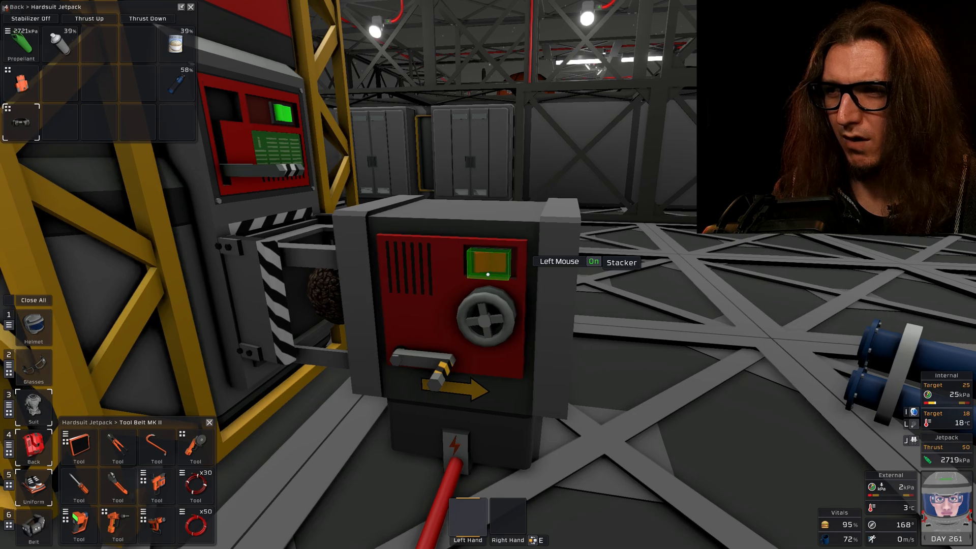
- Cycle the stacker's power off and on to dispense one fertilizer lump
click(489, 261)
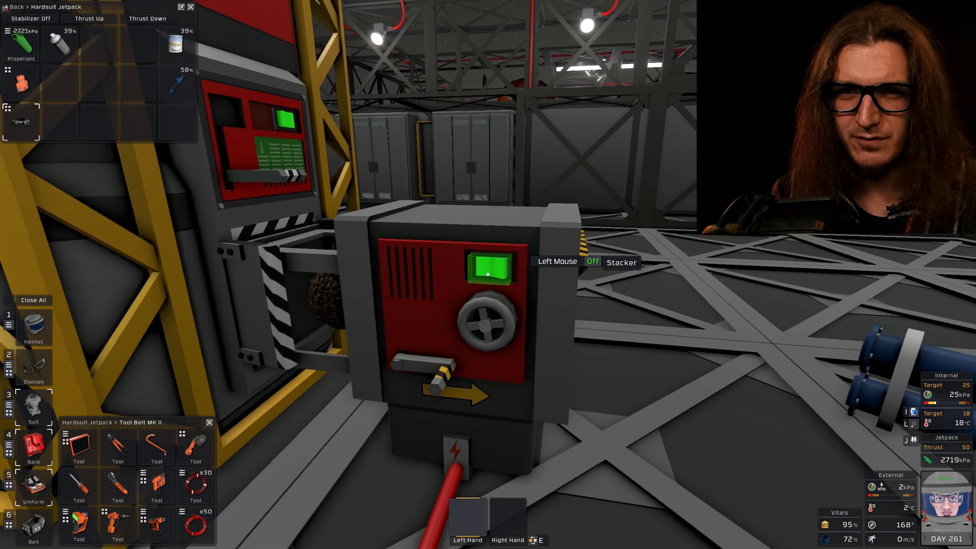
click(490, 267)
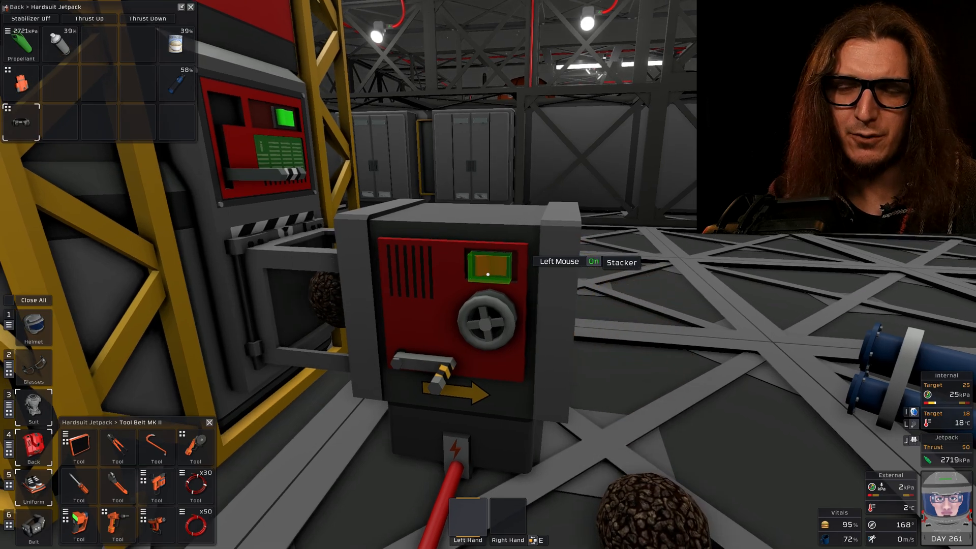